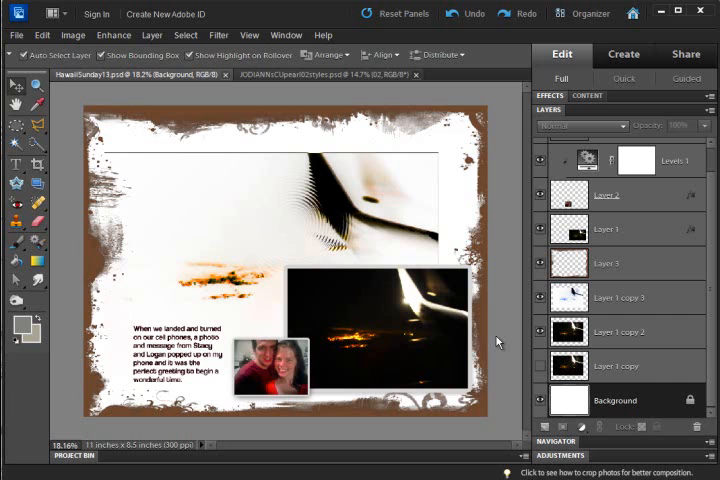
pyautogui.moveTo(387, 318)
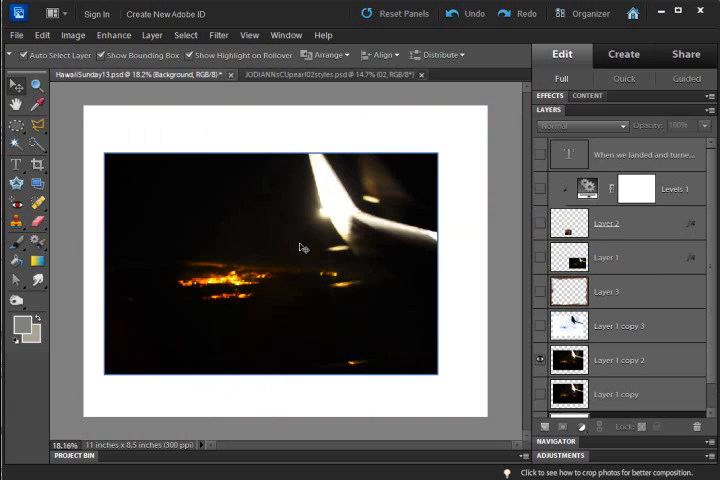
# Duplicate the night photo layer, Layer 1 copy 2, to prepare for the wing-tip selection.
pyautogui.click(617, 360)
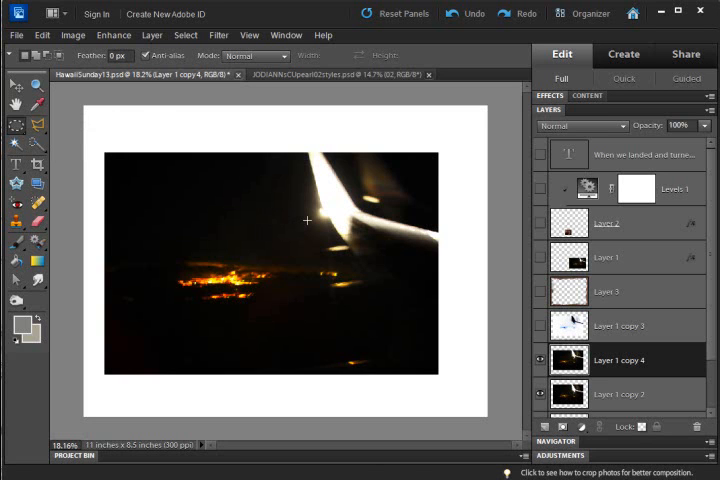
pyautogui.moveTo(227, 296)
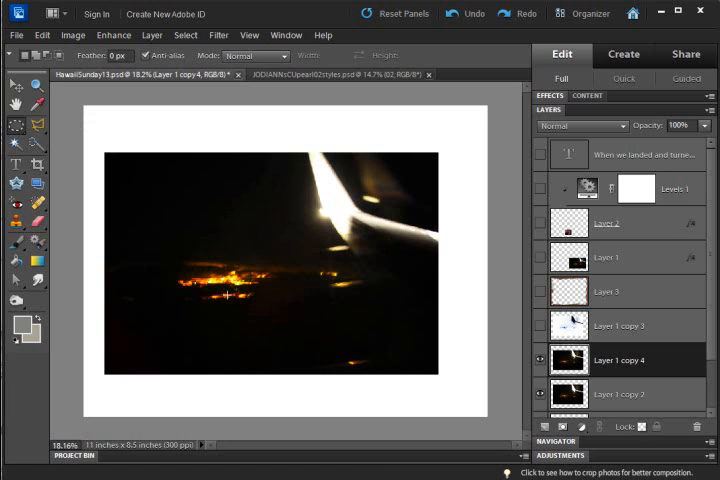
pyautogui.moveTo(288, 338)
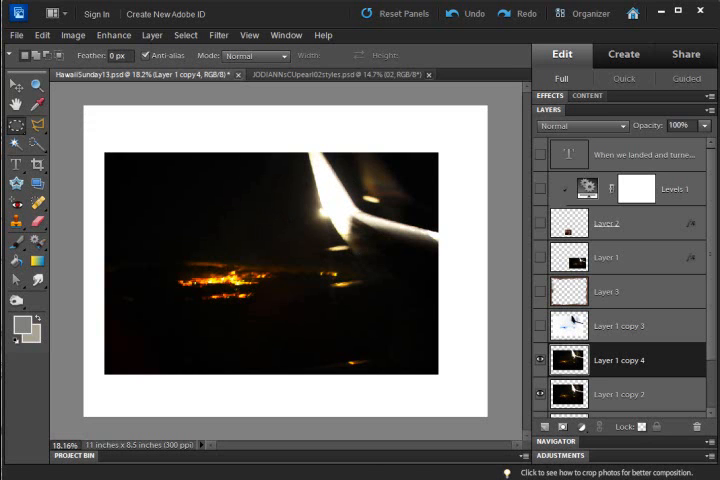
pyautogui.moveTo(315, 227)
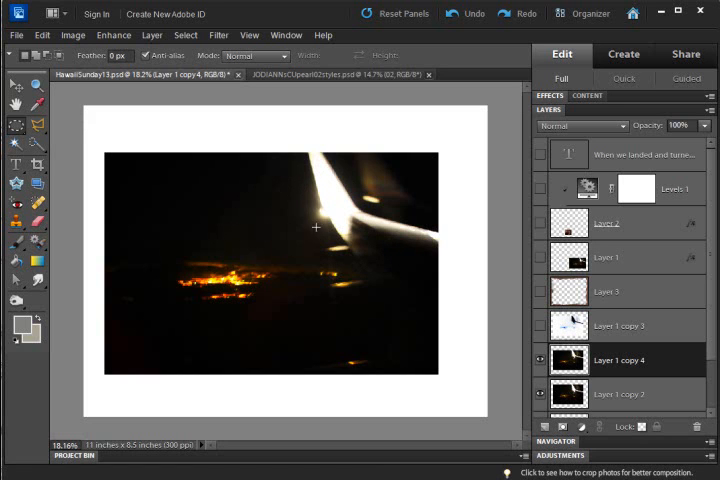
pyautogui.moveTo(309, 248)
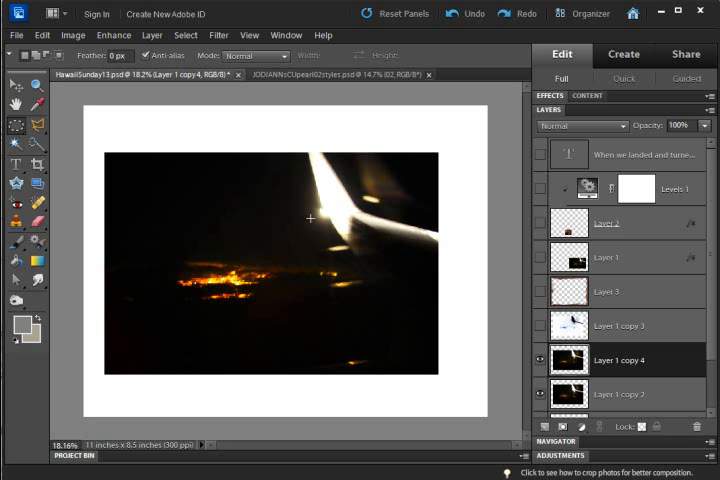
pyautogui.moveTo(306, 222)
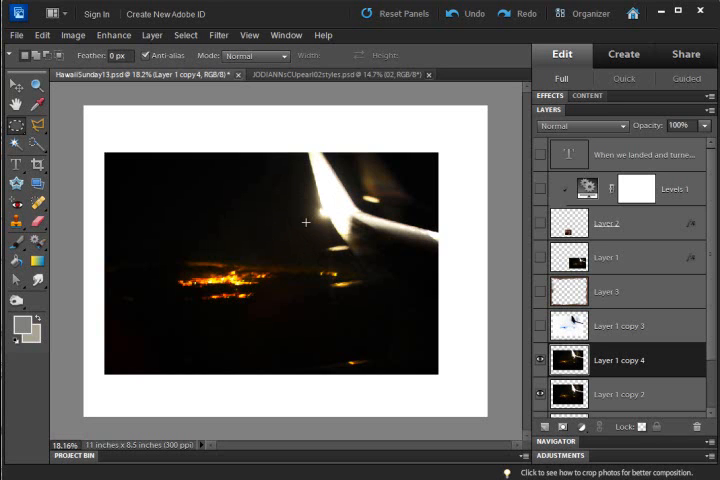
pyautogui.moveTo(312, 219)
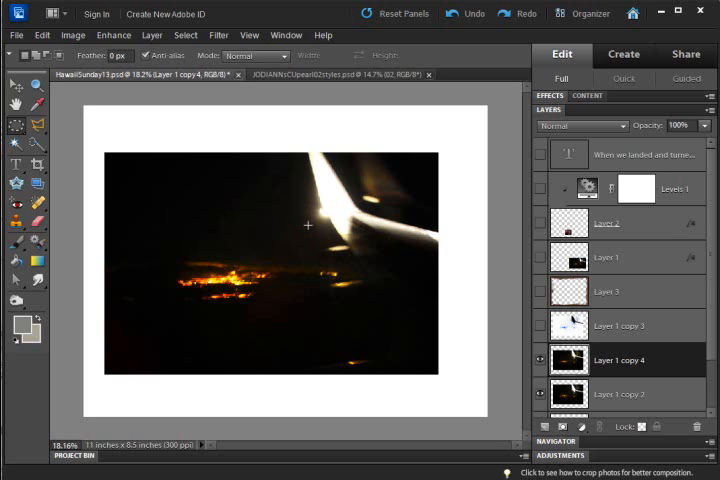
pyautogui.moveTo(307, 225)
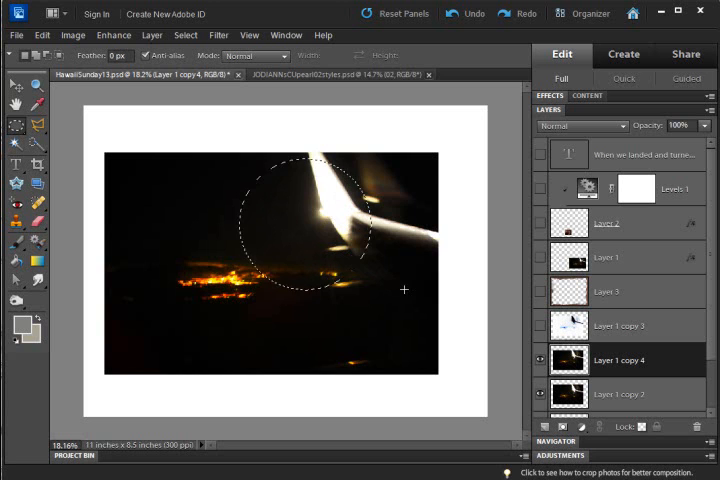
pyautogui.moveTo(310, 232)
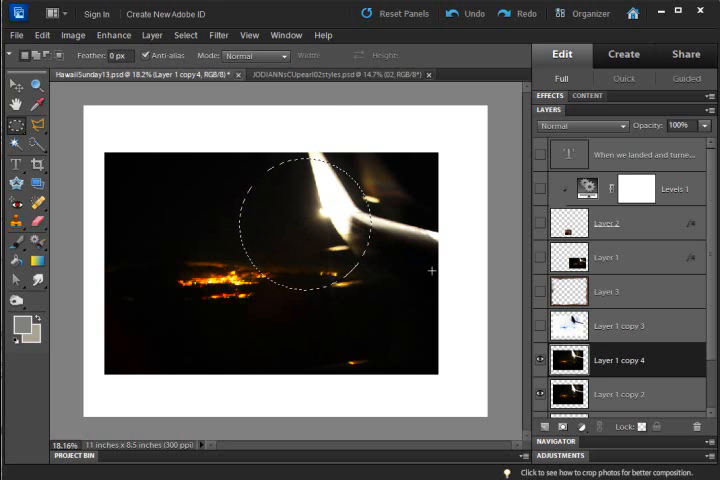
# Set ZigZag to Amount 100 and Ridges 20, trying each style before keeping Pond ripples.
pyautogui.click(218, 35)
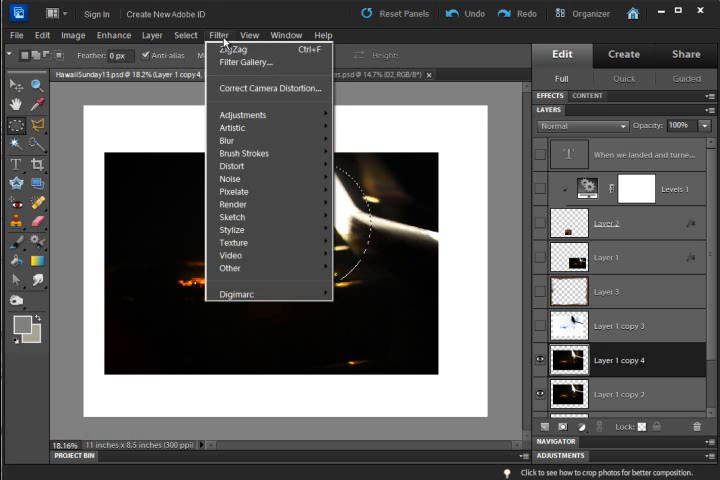
pyautogui.moveTo(237, 49)
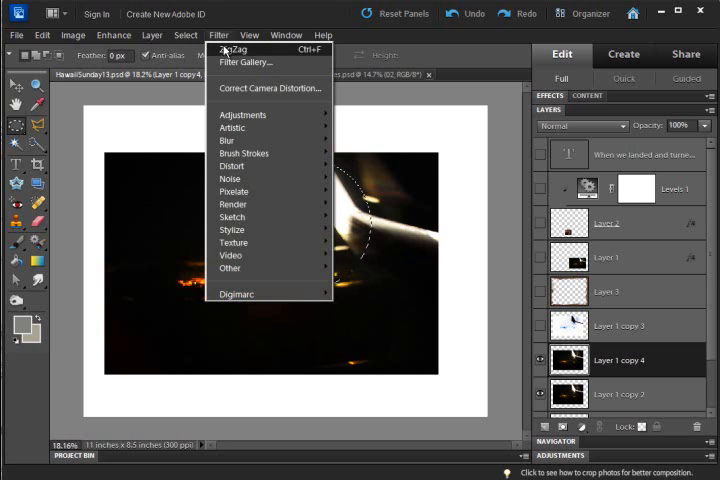
pyautogui.moveTo(232, 165)
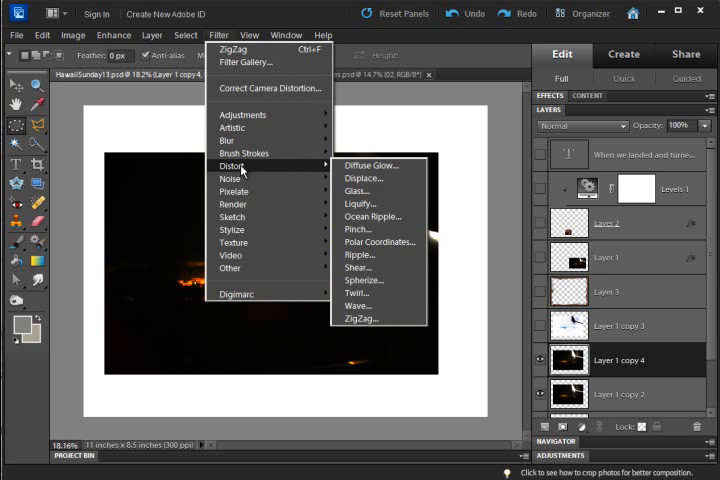
pyautogui.click(360, 318)
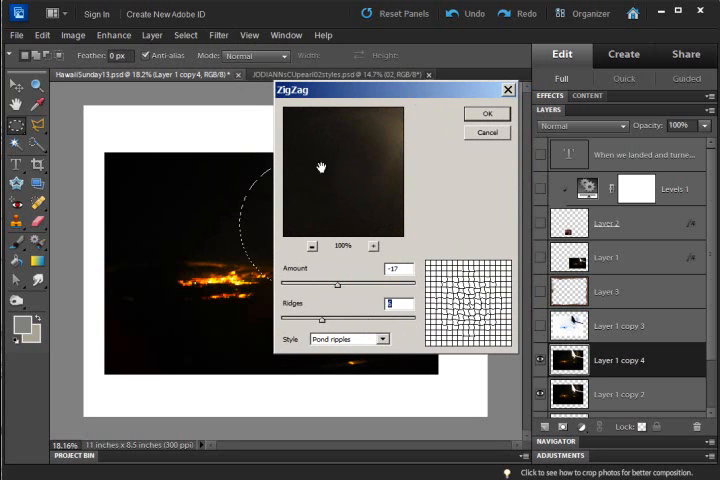
pyautogui.moveTo(329, 207)
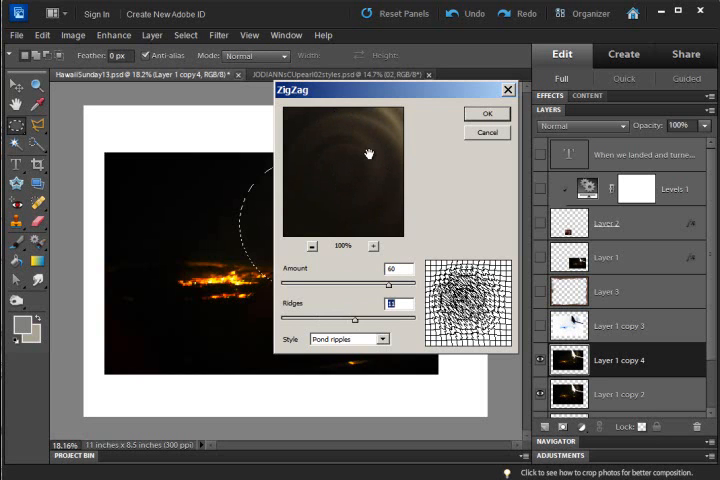
pyautogui.moveTo(344, 174)
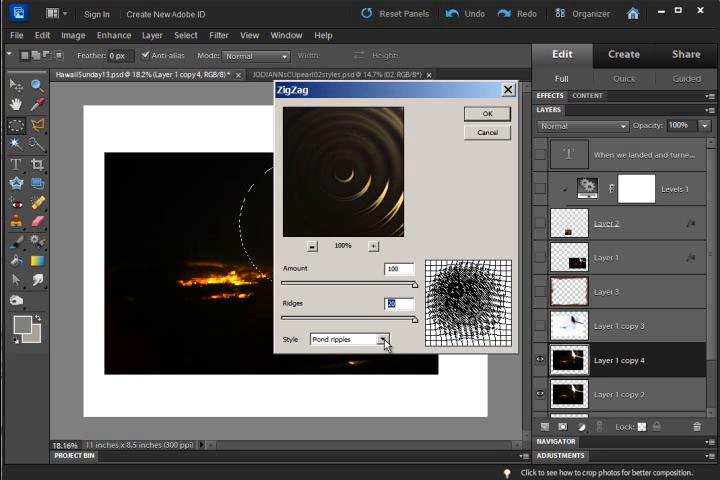
pyautogui.click(349, 339)
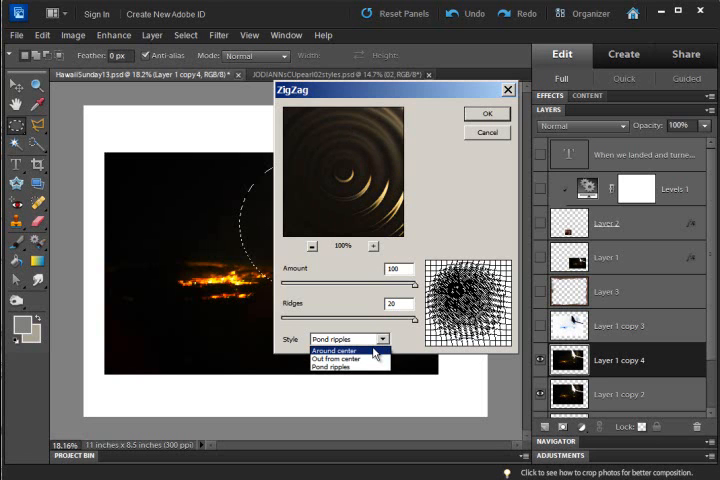
pyautogui.click(341, 351)
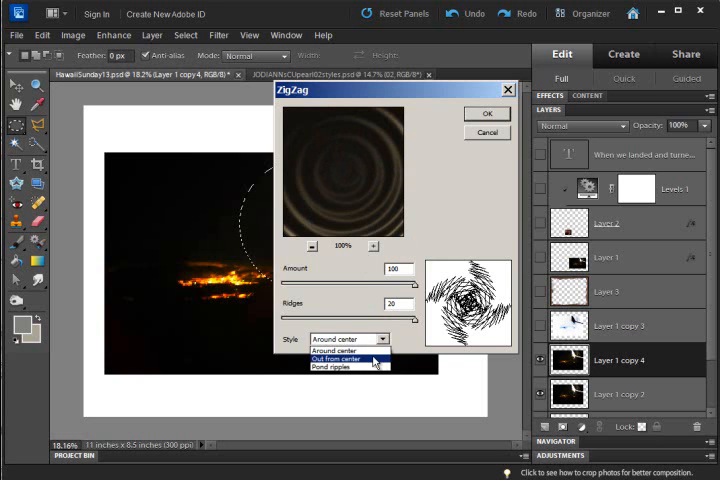
pyautogui.click(336, 359)
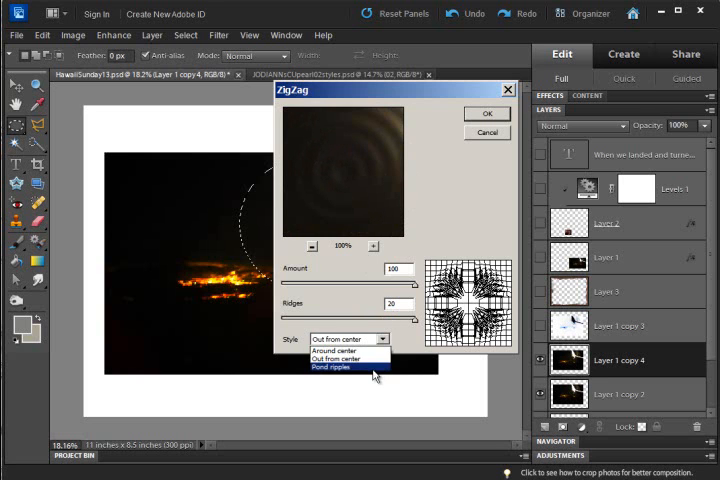
pyautogui.click(330, 367)
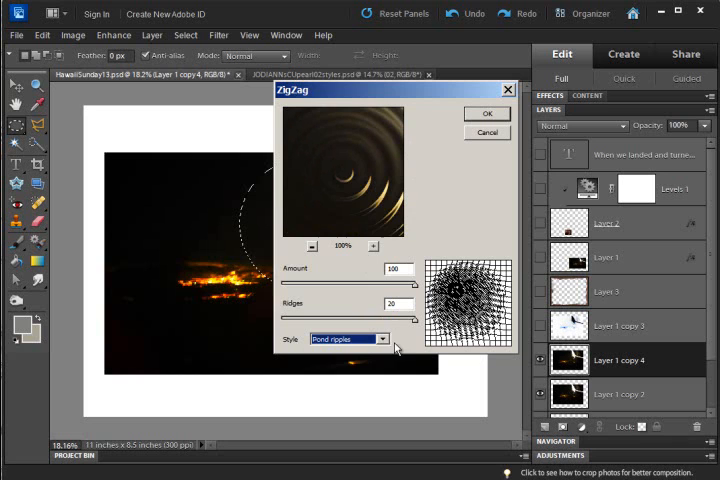
pyautogui.moveTo(425, 356)
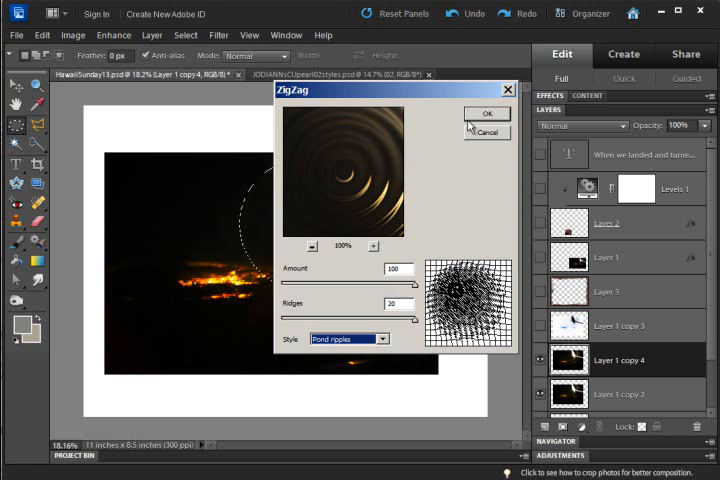
# Apply the pond-ripple ZigZag distortion to the circled wing tip.
pyautogui.click(486, 113)
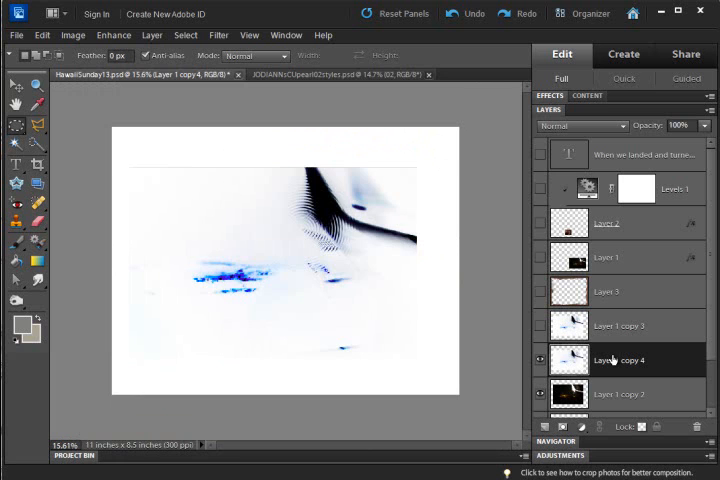
pyautogui.moveTo(423, 216)
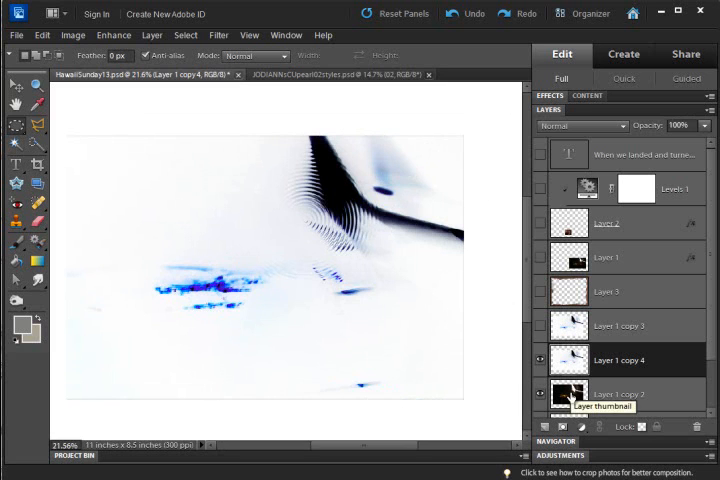
# Compare the photo layers, then set Layer 1 copy 4's blend mode to Luminosity.
pyautogui.click(618, 394)
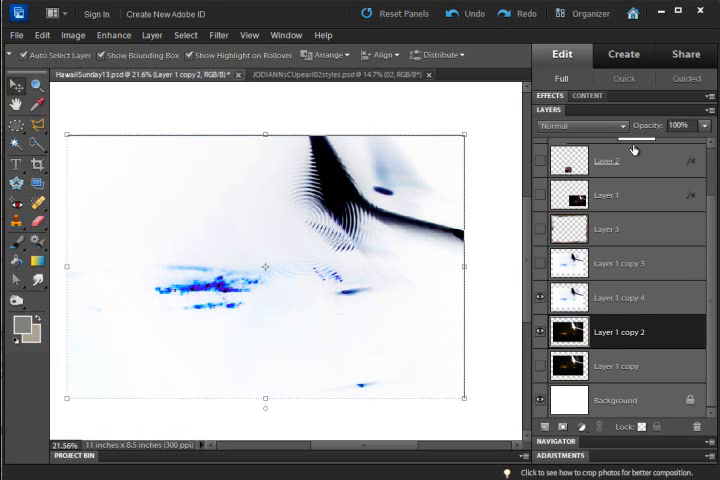
pyautogui.click(583, 125)
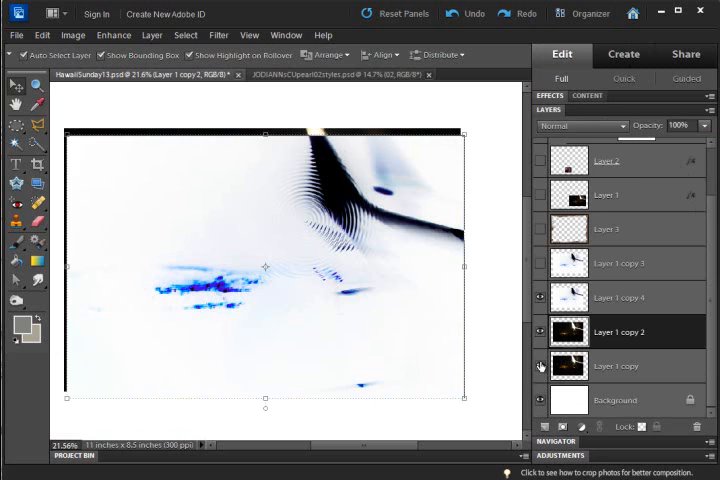
pyautogui.click(615, 297)
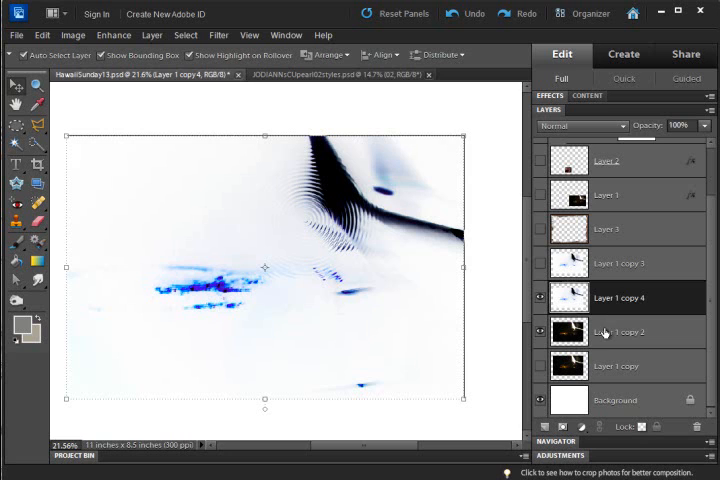
pyautogui.click(616, 331)
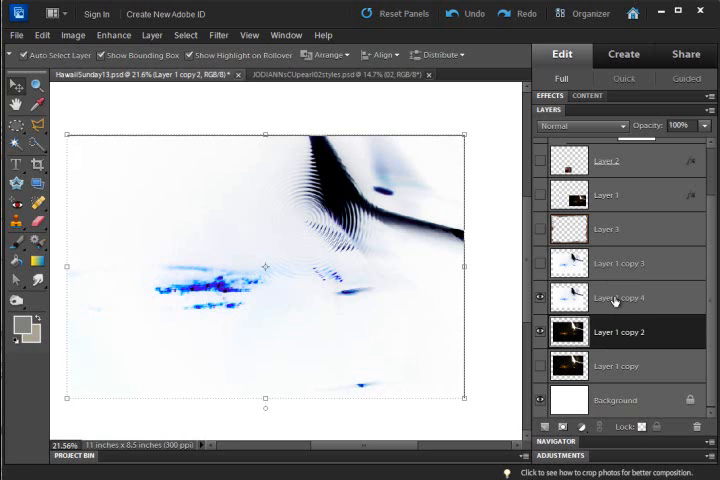
pyautogui.click(620, 297)
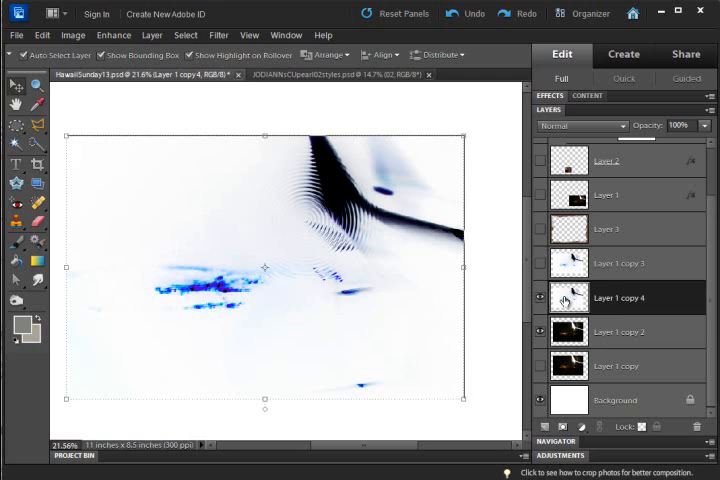
pyautogui.click(582, 125)
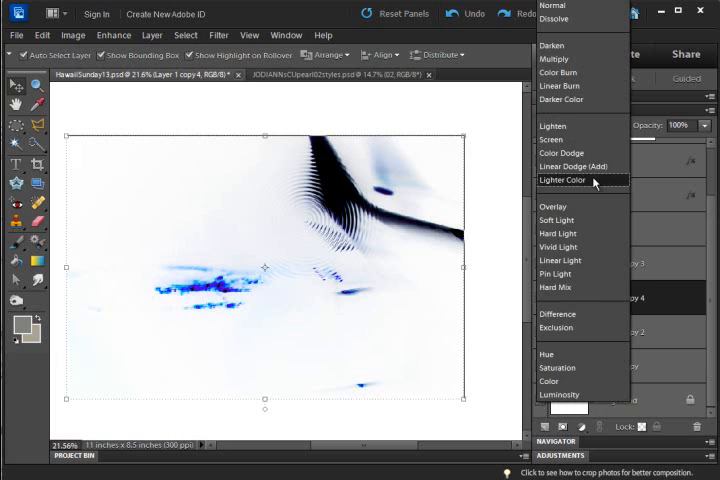
pyautogui.moveTo(560, 394)
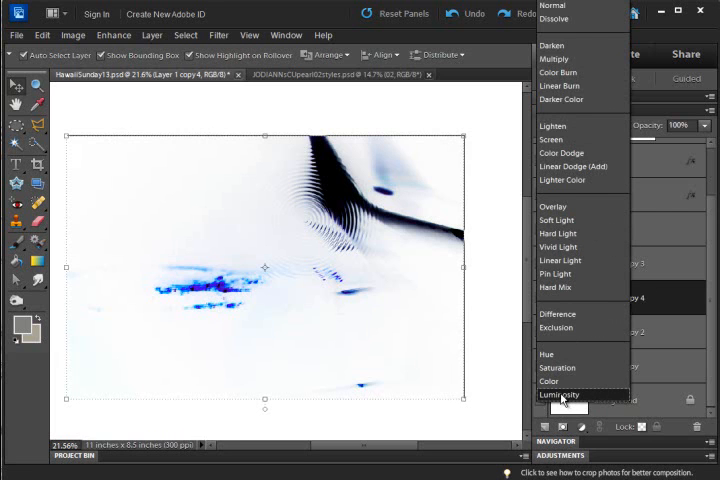
pyautogui.click(559, 394)
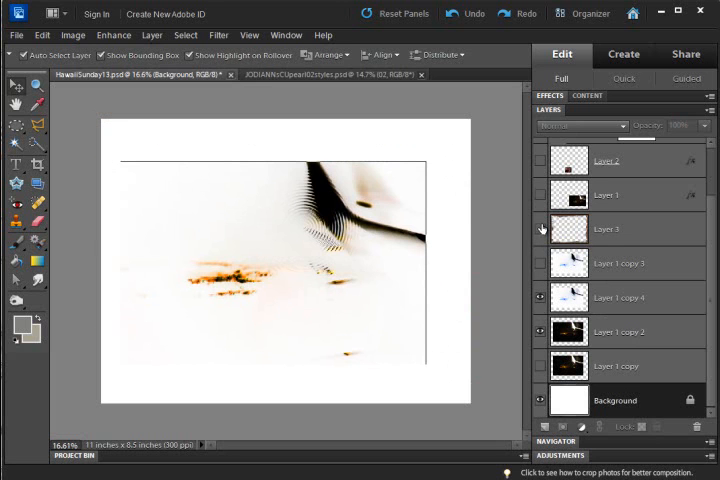
# Toggle layer visibility to show the photo and journaling layers, then a photo copy.
pyautogui.click(541, 194)
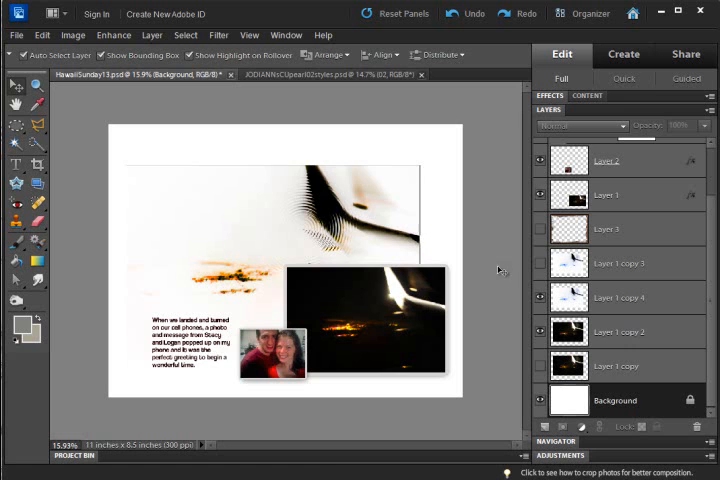
pyautogui.moveTo(660, 217)
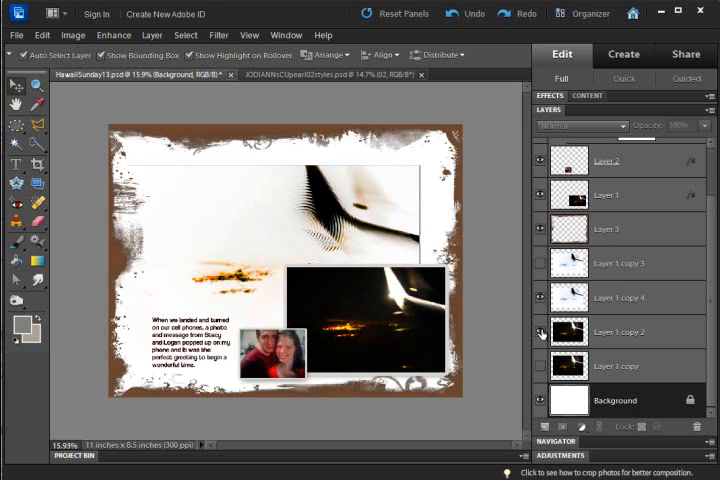
pyautogui.click(546, 134)
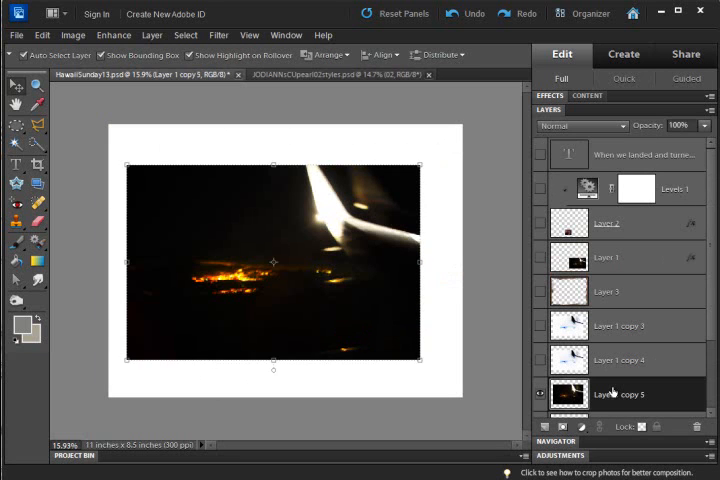
pyautogui.click(218, 35)
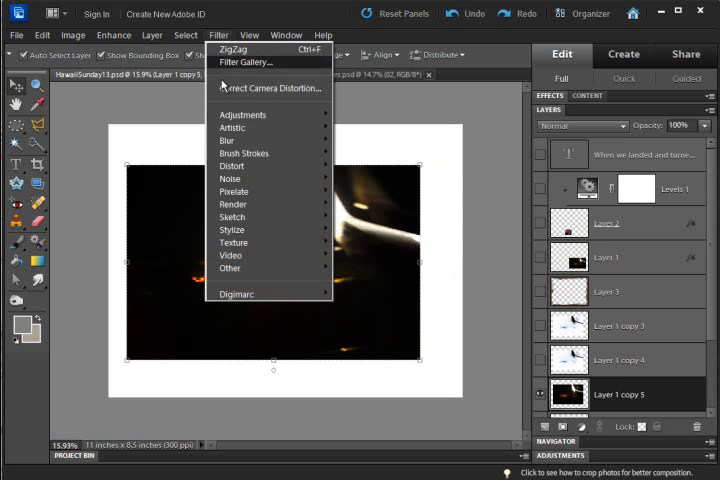
pyautogui.moveTo(231, 165)
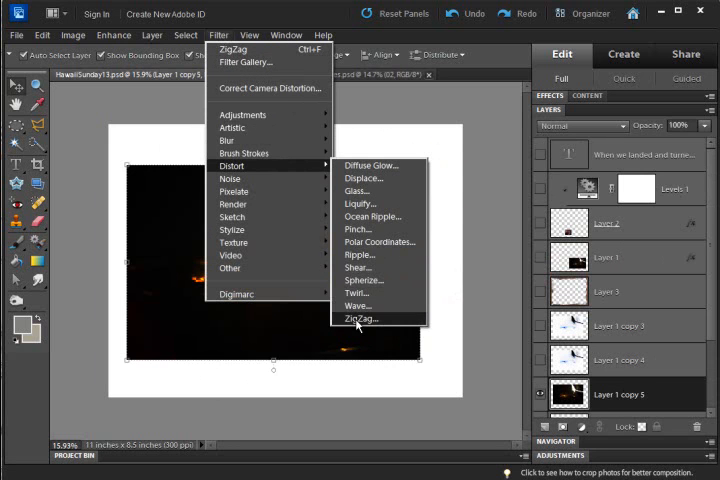
pyautogui.click(362, 318)
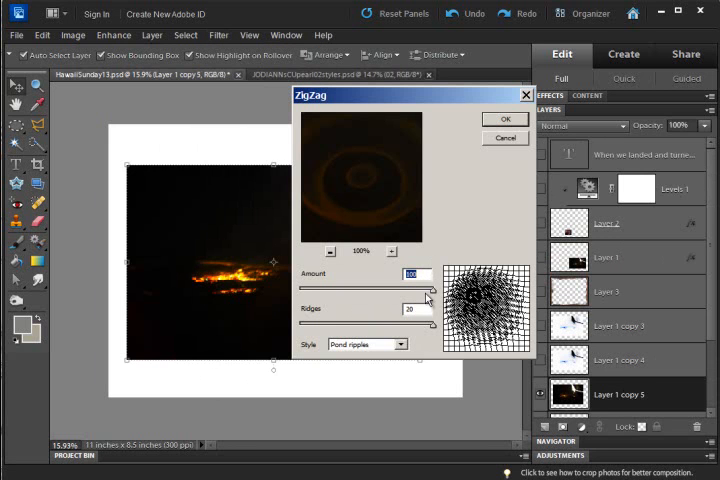
pyautogui.moveTo(428, 300)
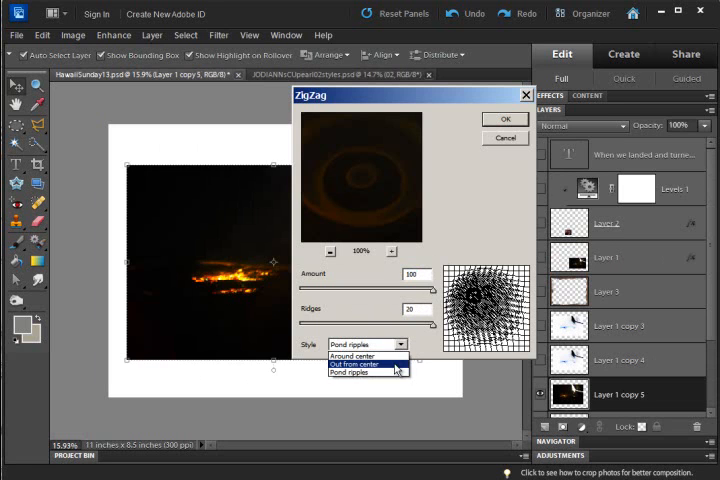
pyautogui.click(355, 355)
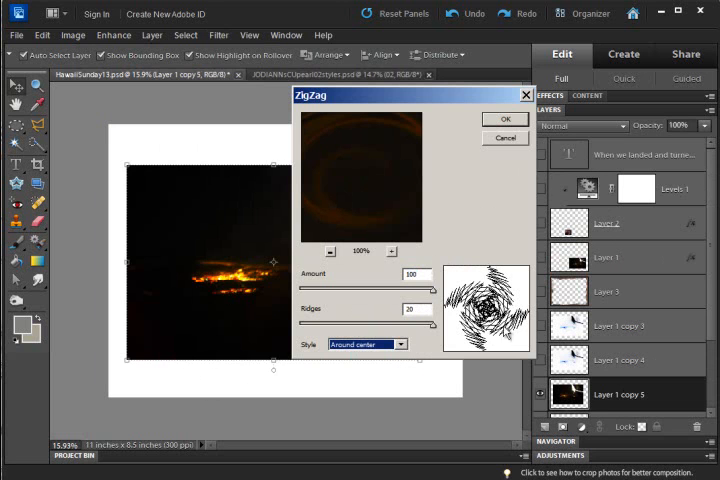
pyautogui.click(505, 119)
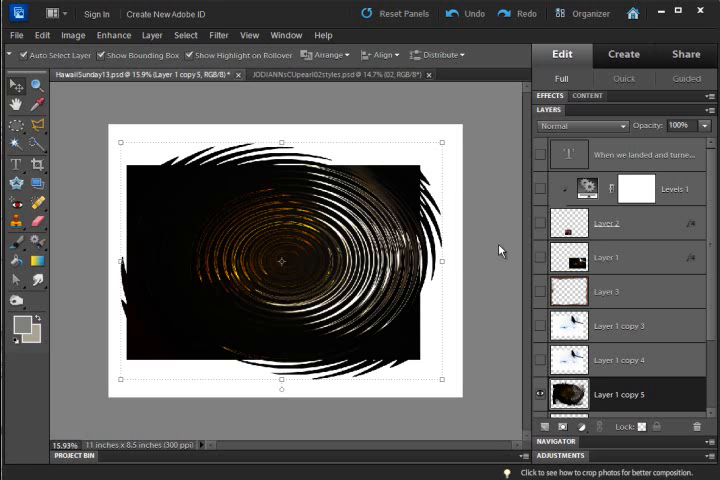
pyautogui.click(467, 13)
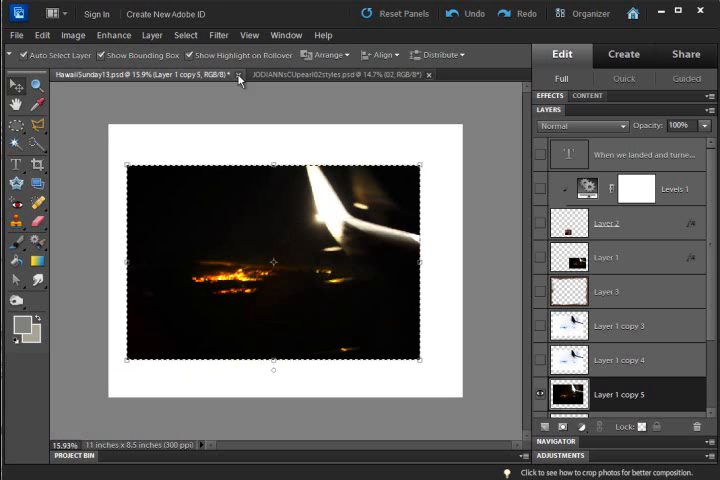
pyautogui.click(218, 35)
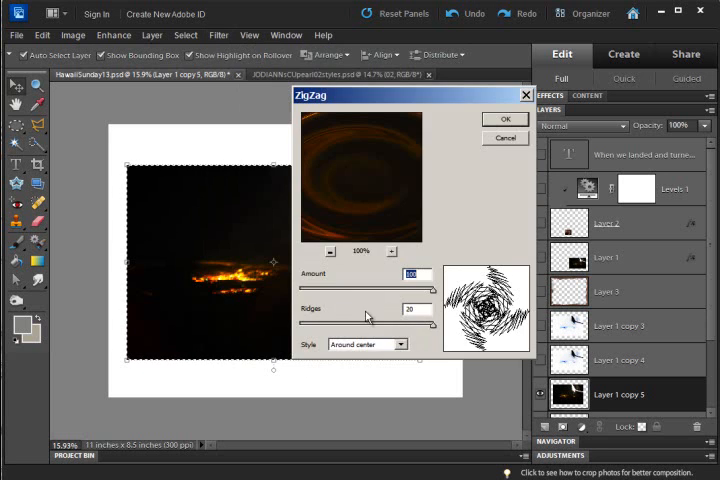
pyautogui.click(506, 119)
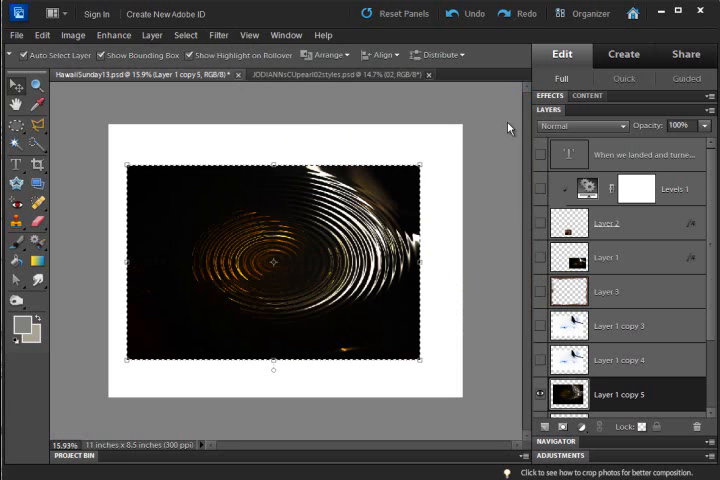
pyautogui.moveTo(527, 214)
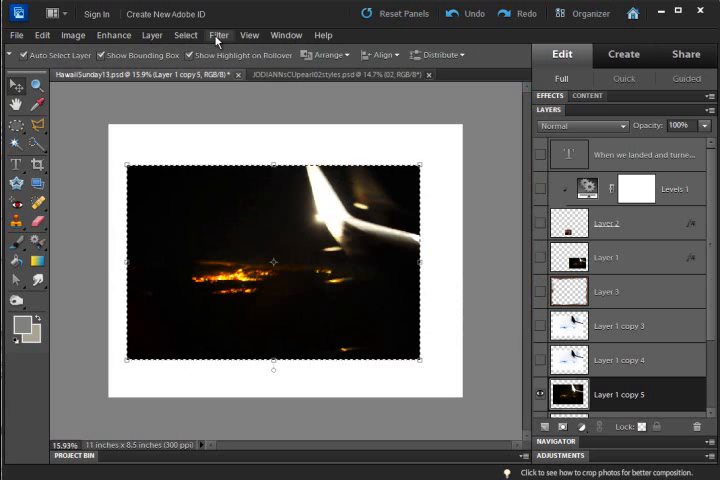
pyautogui.click(218, 35)
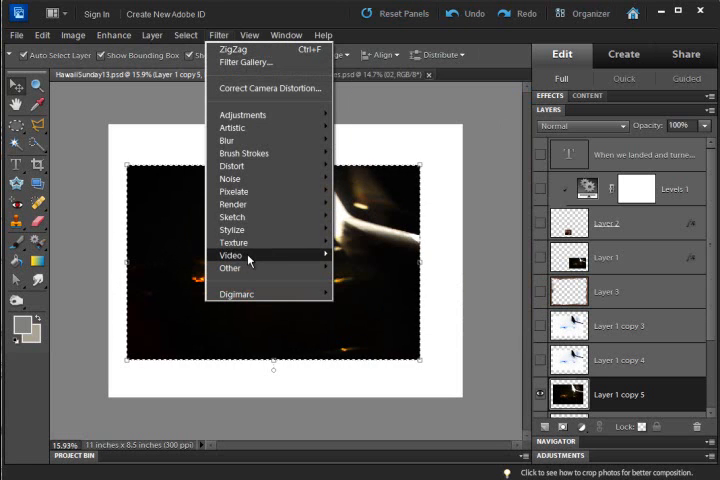
pyautogui.moveTo(233, 204)
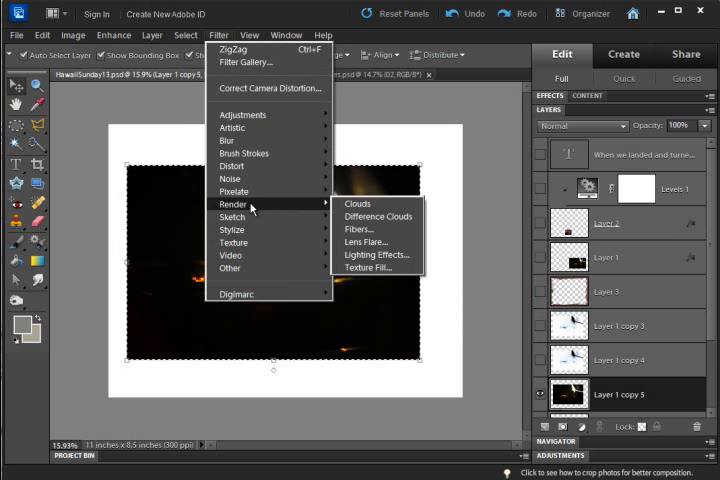
pyautogui.moveTo(235, 153)
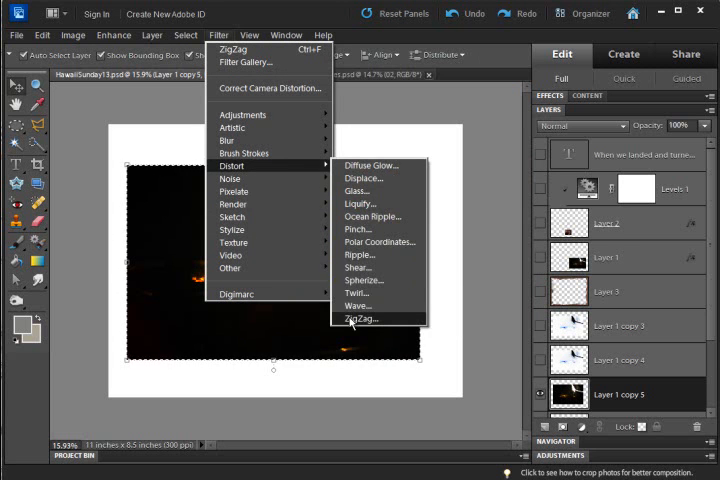
pyautogui.click(364, 318)
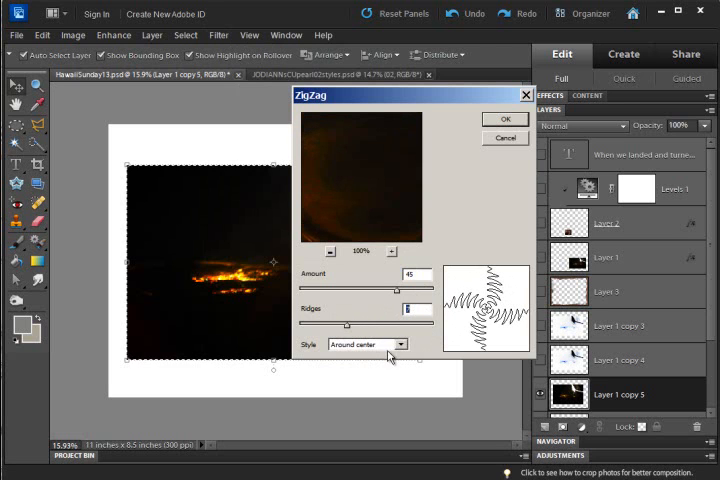
pyautogui.click(367, 344)
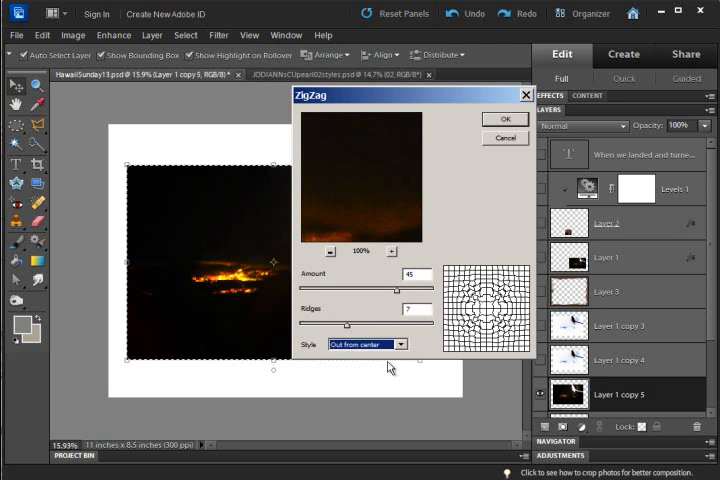
pyautogui.click(368, 344)
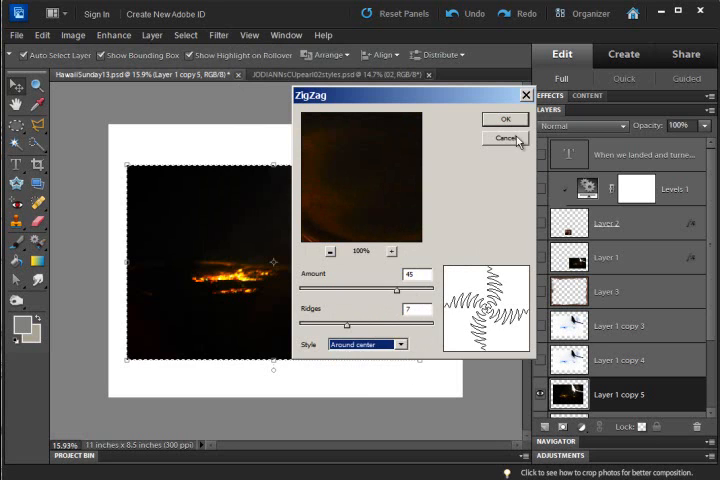
pyautogui.click(505, 119)
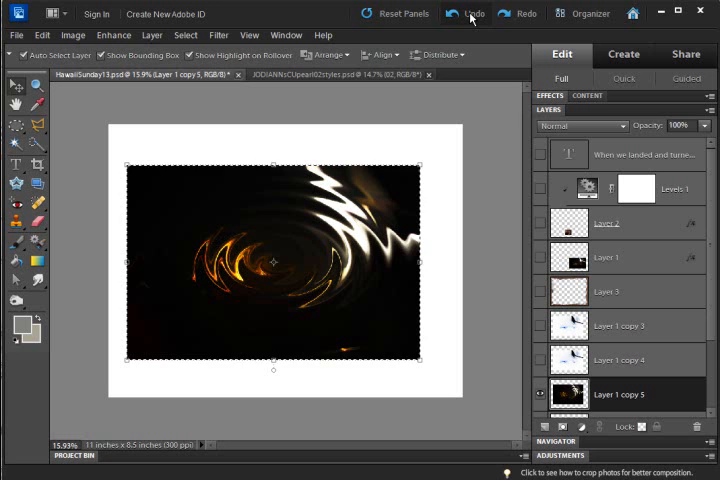
pyautogui.click(470, 13)
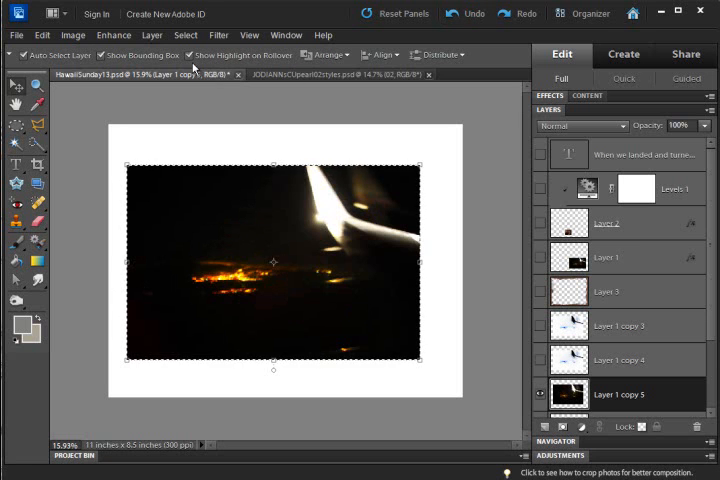
pyautogui.click(218, 35)
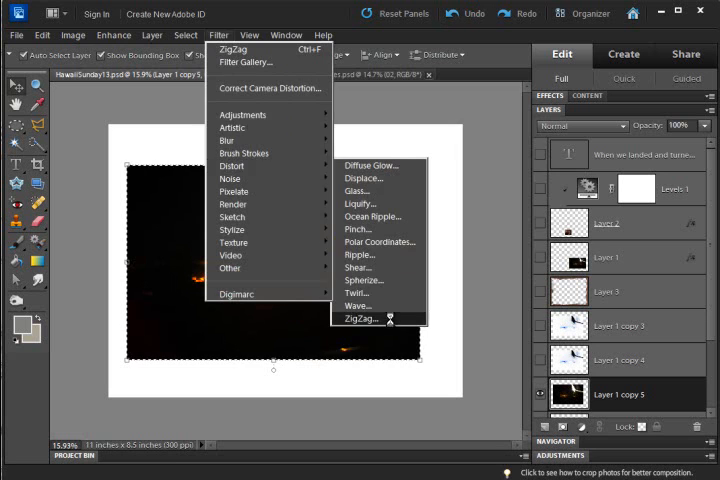
pyautogui.click(360, 318)
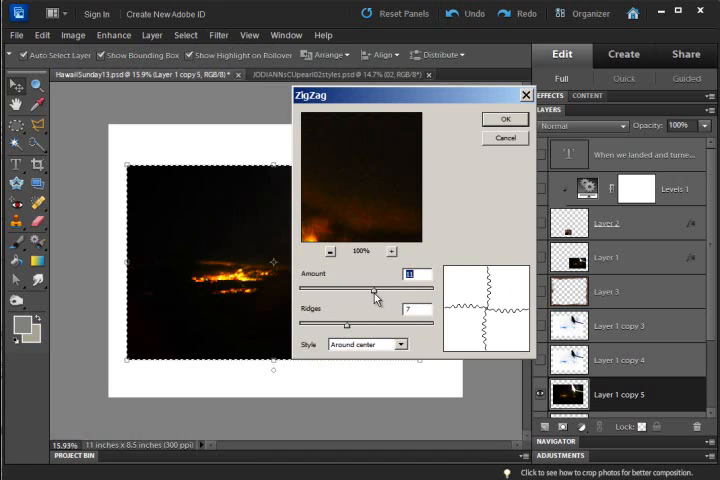
pyautogui.click(367, 344)
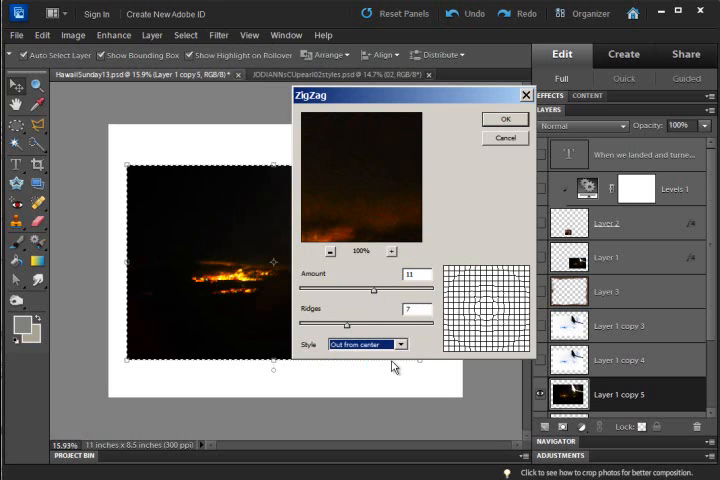
pyautogui.click(505, 119)
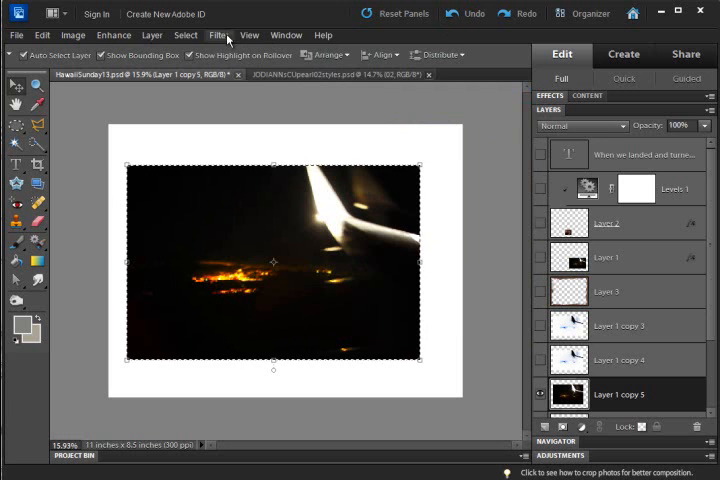
pyautogui.click(218, 35)
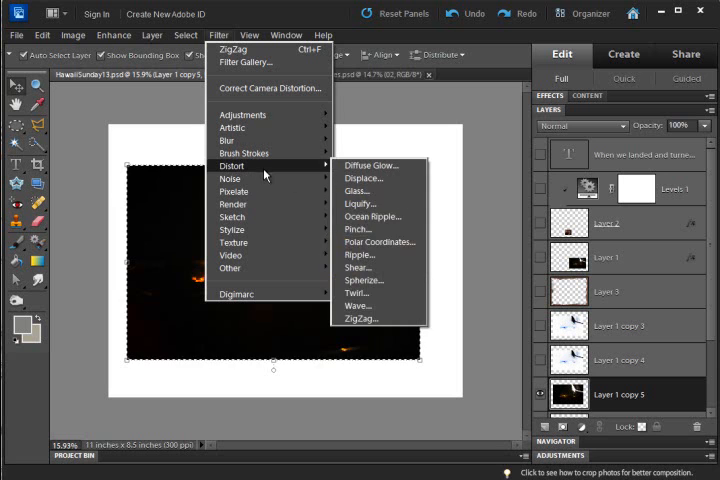
pyautogui.click(357, 318)
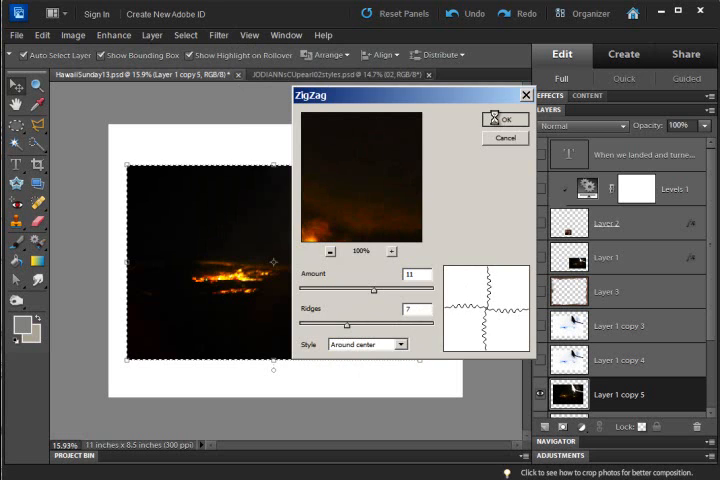
pyautogui.click(505, 119)
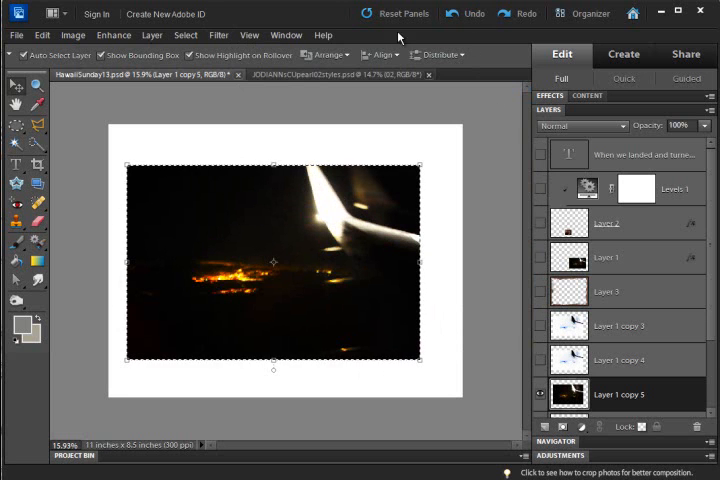
pyautogui.click(218, 35)
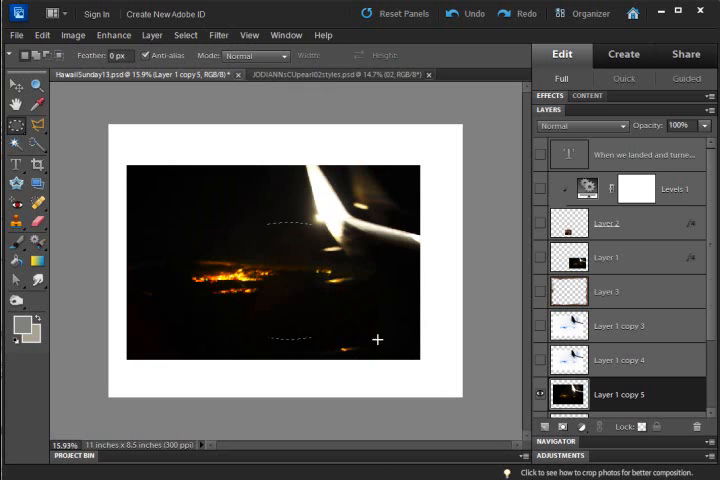
# Open the ZigZag filter on the oval, raise Amount to 25 and pick a style.
pyautogui.click(218, 35)
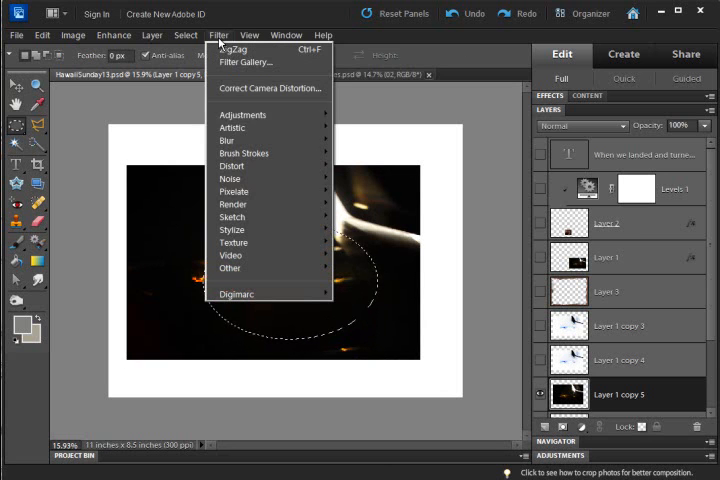
pyautogui.moveTo(231, 166)
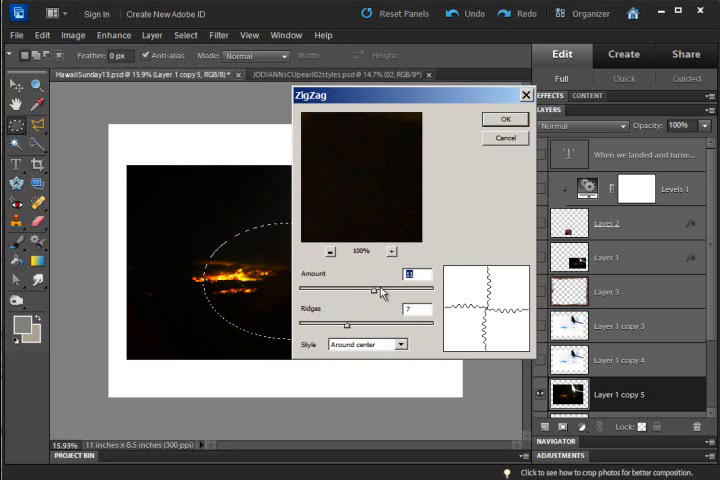
pyautogui.click(367, 344)
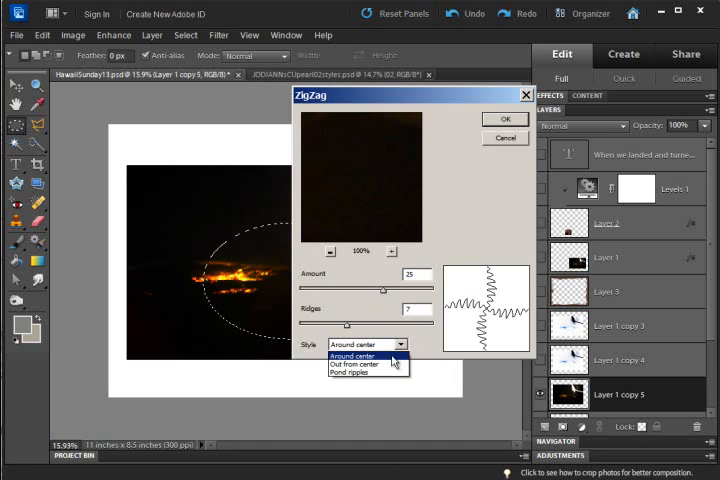
pyautogui.click(360, 363)
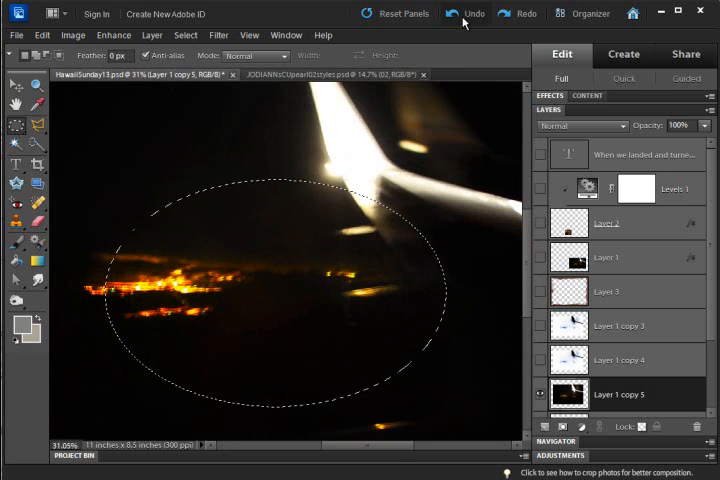
pyautogui.click(218, 35)
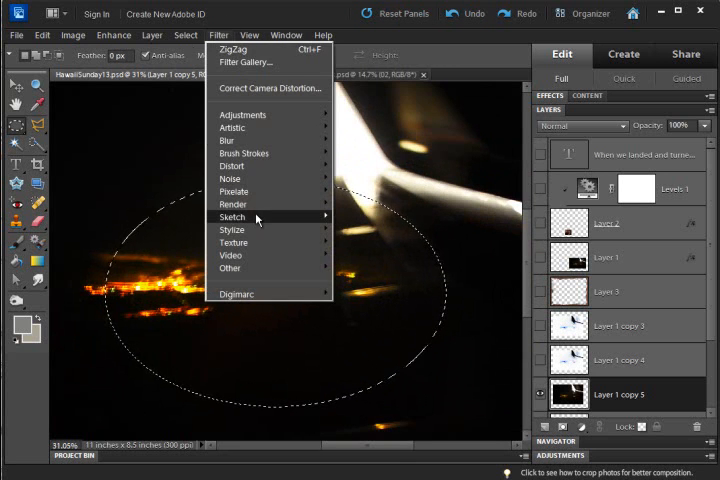
pyautogui.moveTo(245, 152)
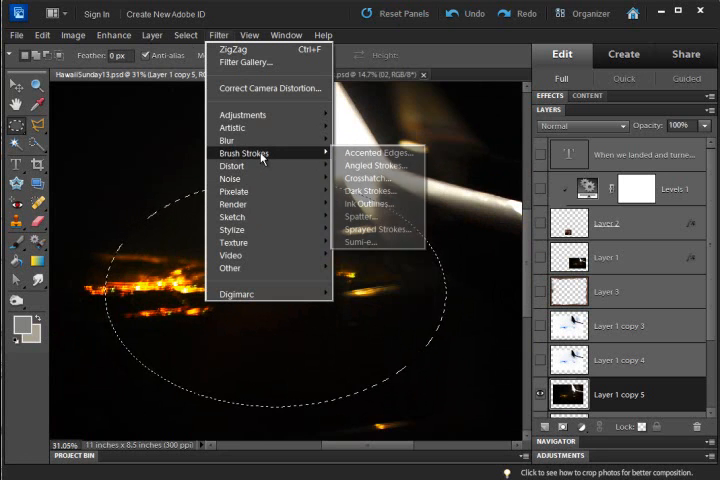
pyautogui.moveTo(232, 166)
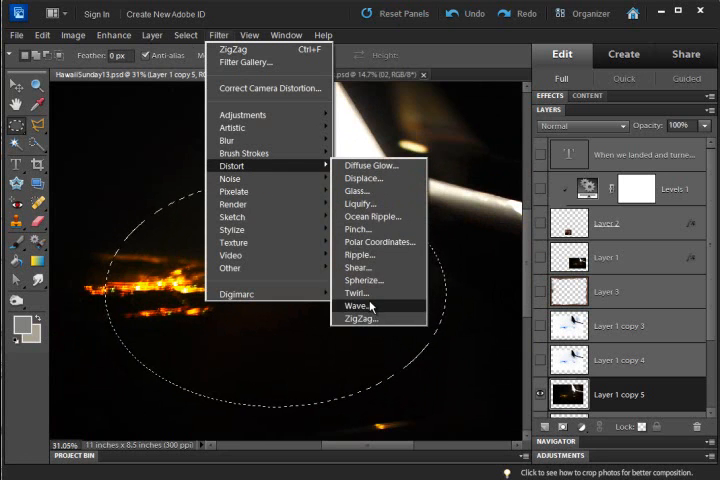
pyautogui.click(360, 318)
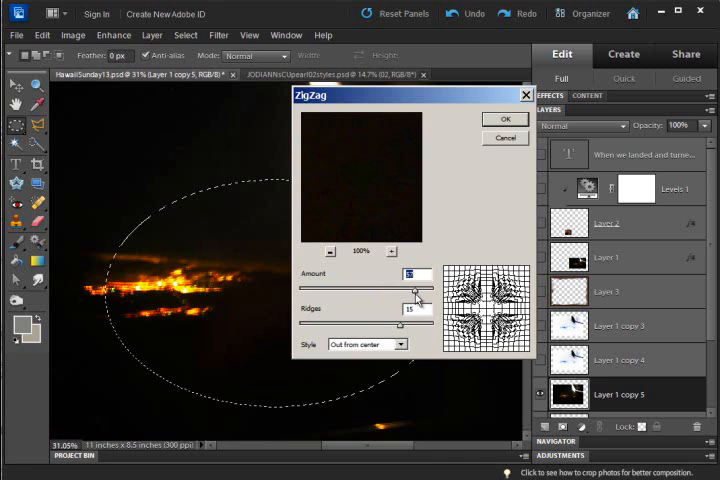
pyautogui.moveTo(417, 290); pyautogui.dragTo(425, 290)
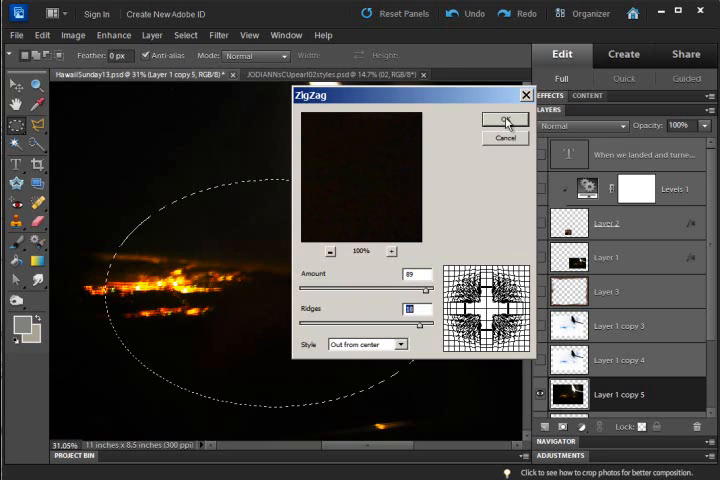
pyautogui.click(505, 120)
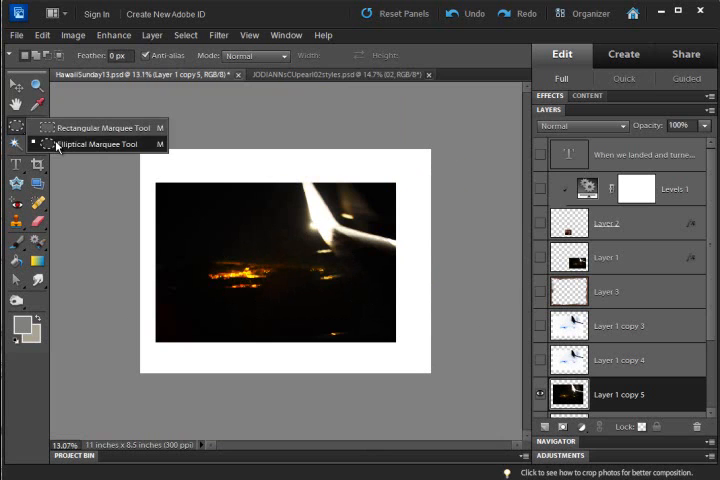
# Draw the black strip and apply an Around center ZigZag (Amount 89, Ridges 18).
pyautogui.moveTo(388, 180); pyautogui.dragTo(408, 321)
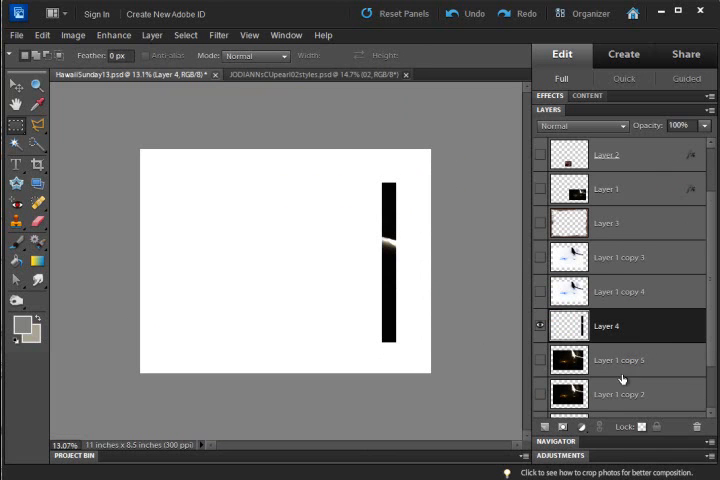
pyautogui.click(218, 35)
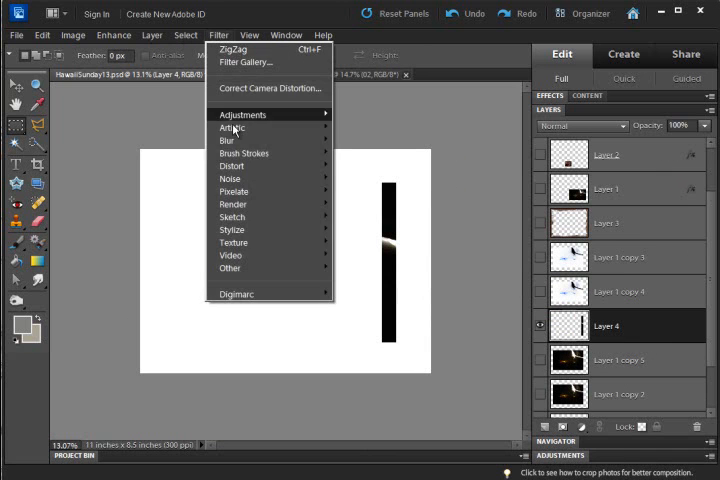
pyautogui.moveTo(231, 165)
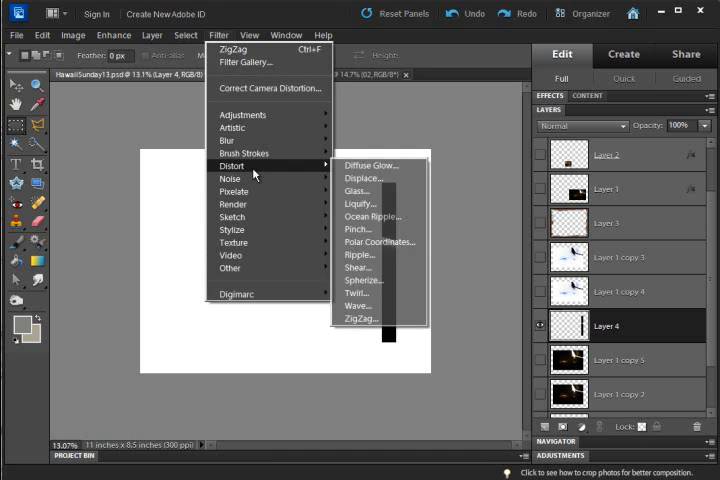
pyautogui.click(360, 318)
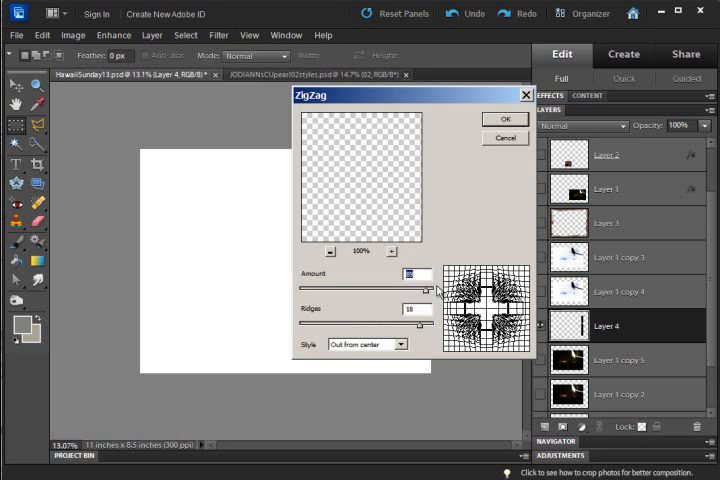
pyautogui.click(367, 344)
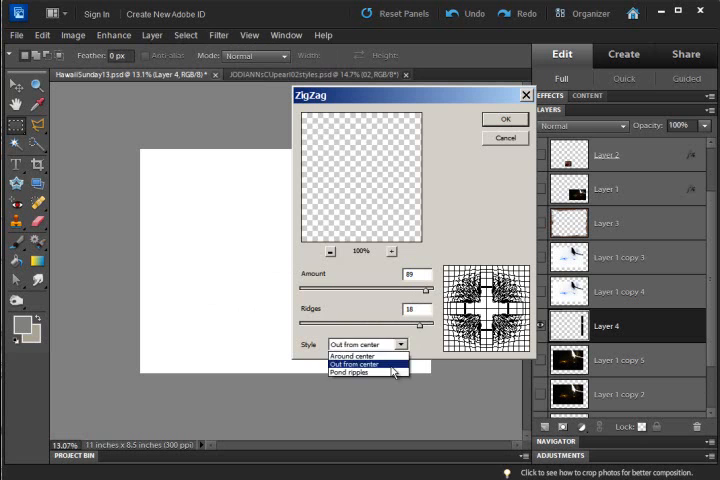
pyautogui.click(352, 372)
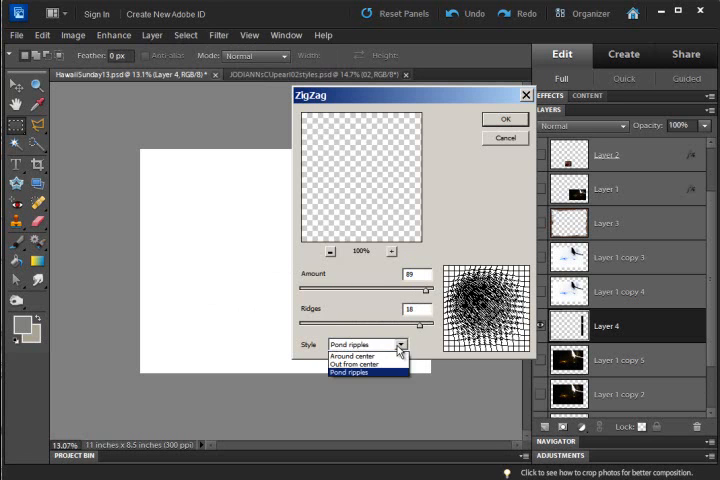
pyautogui.click(352, 356)
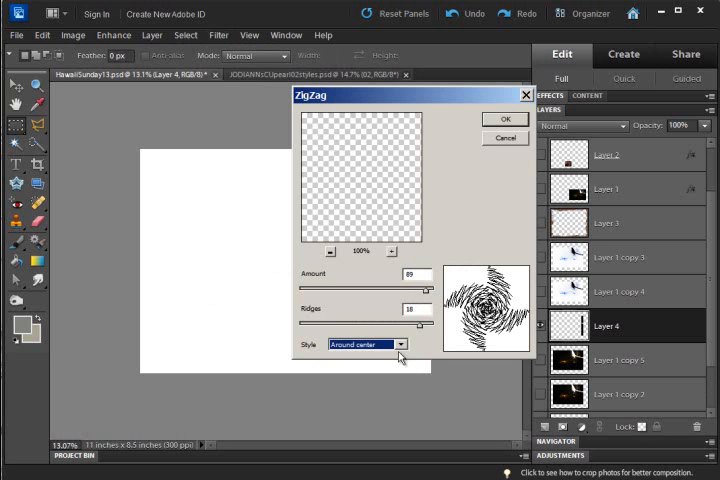
pyautogui.moveTo(385, 217)
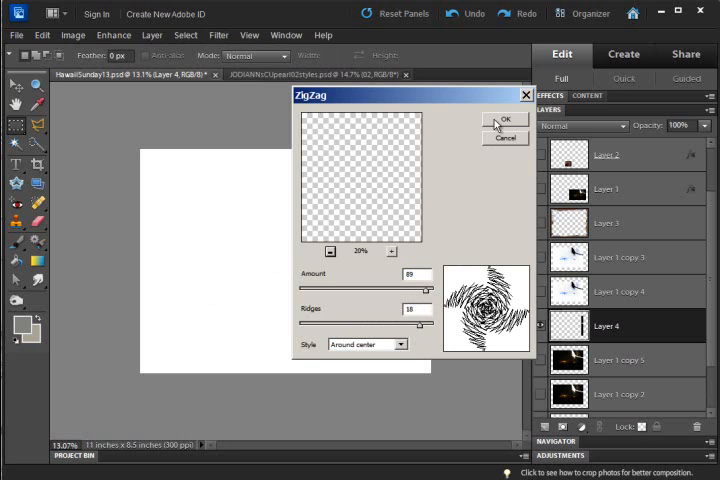
pyautogui.click(505, 120)
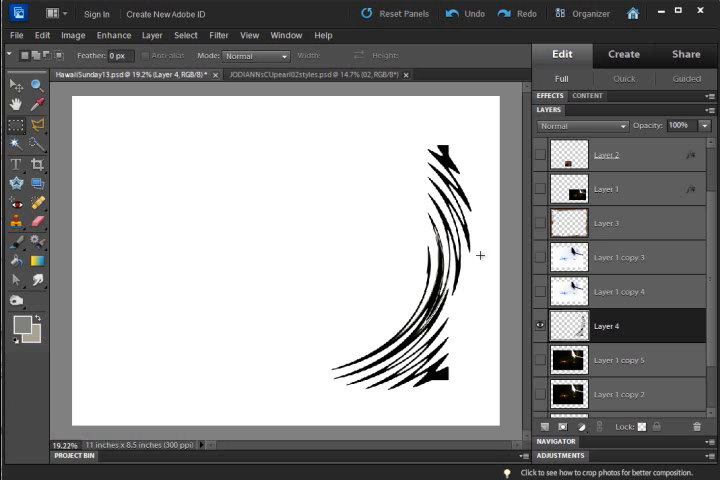
# Select the Eraser tool with a 30 px brush on Layer 4.
pyautogui.click(26, 218)
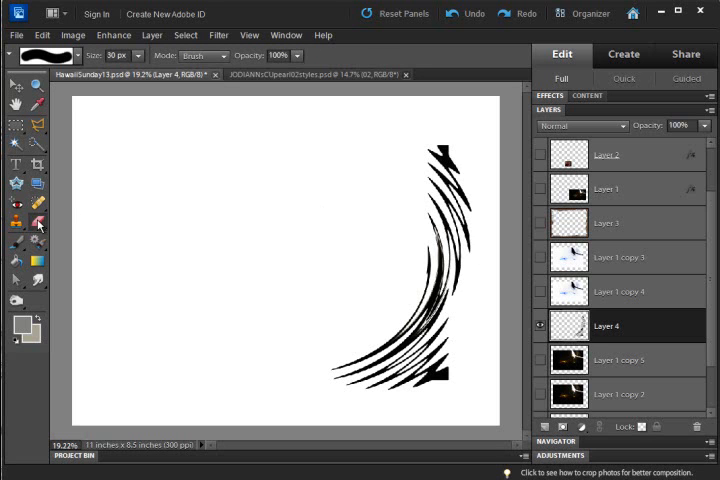
pyautogui.moveTo(493, 170)
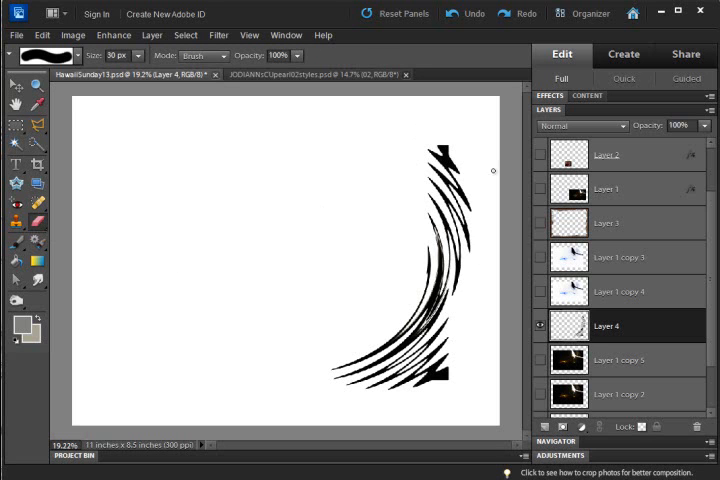